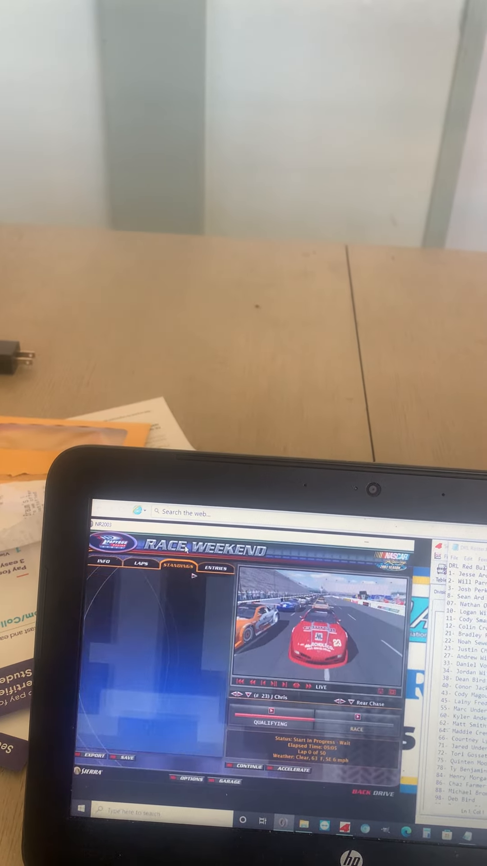
# Step: Keep the race running in spectator mode as the AI cars pass lap 34 of 50
pyautogui.click(180, 569)
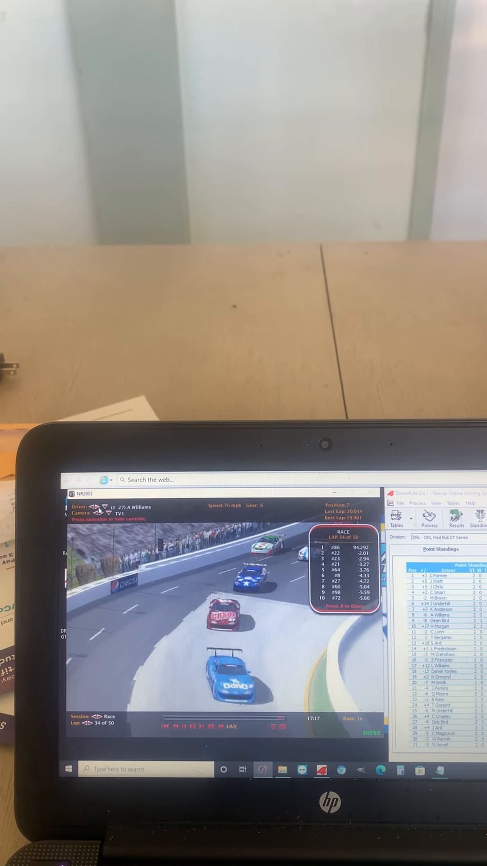
pyautogui.moveTo(107, 508)
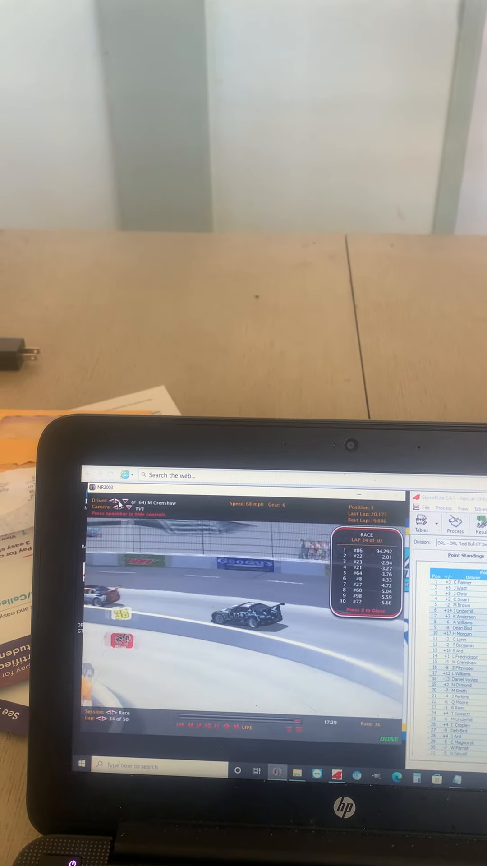
pyautogui.moveTo(116, 499)
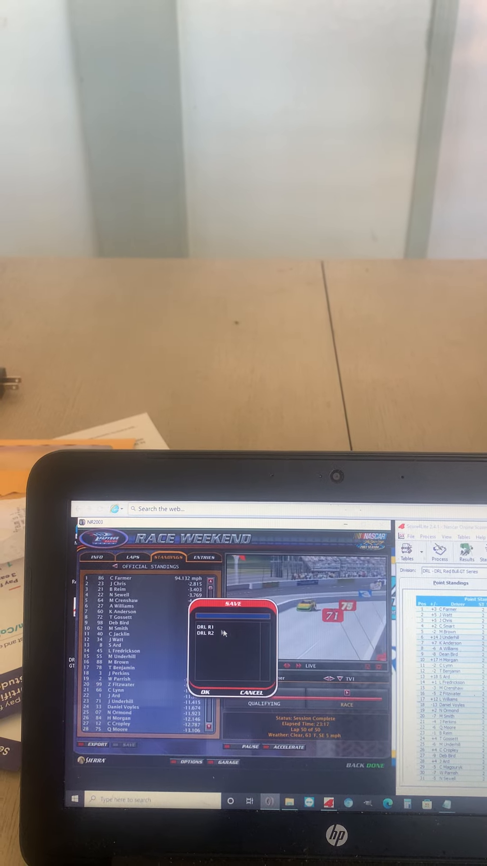
# Step: Save the official race results under the file name DRL R2
pyautogui.click(205, 631)
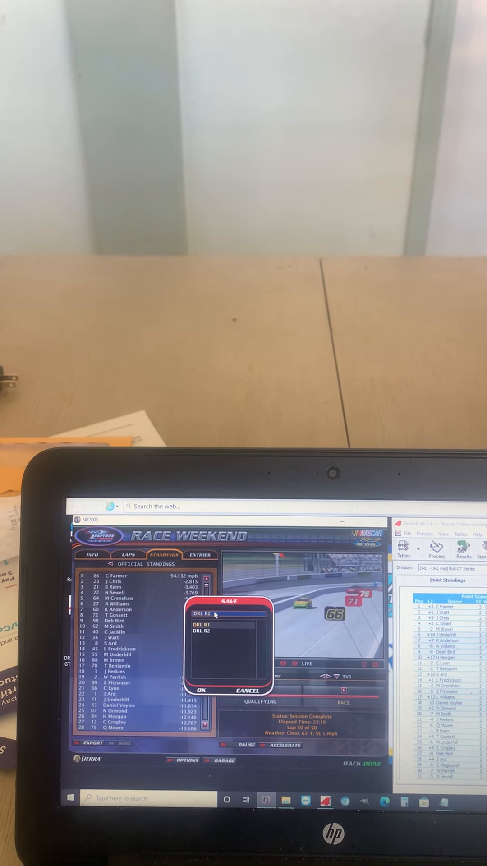
pyautogui.click(202, 690)
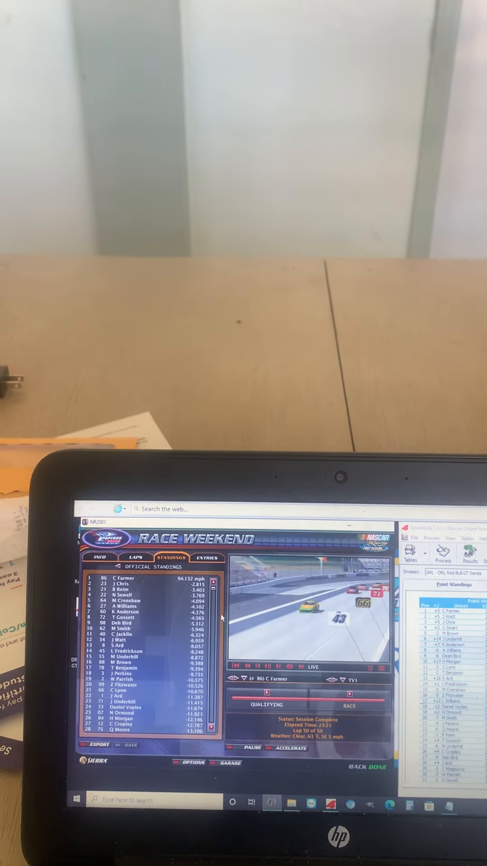